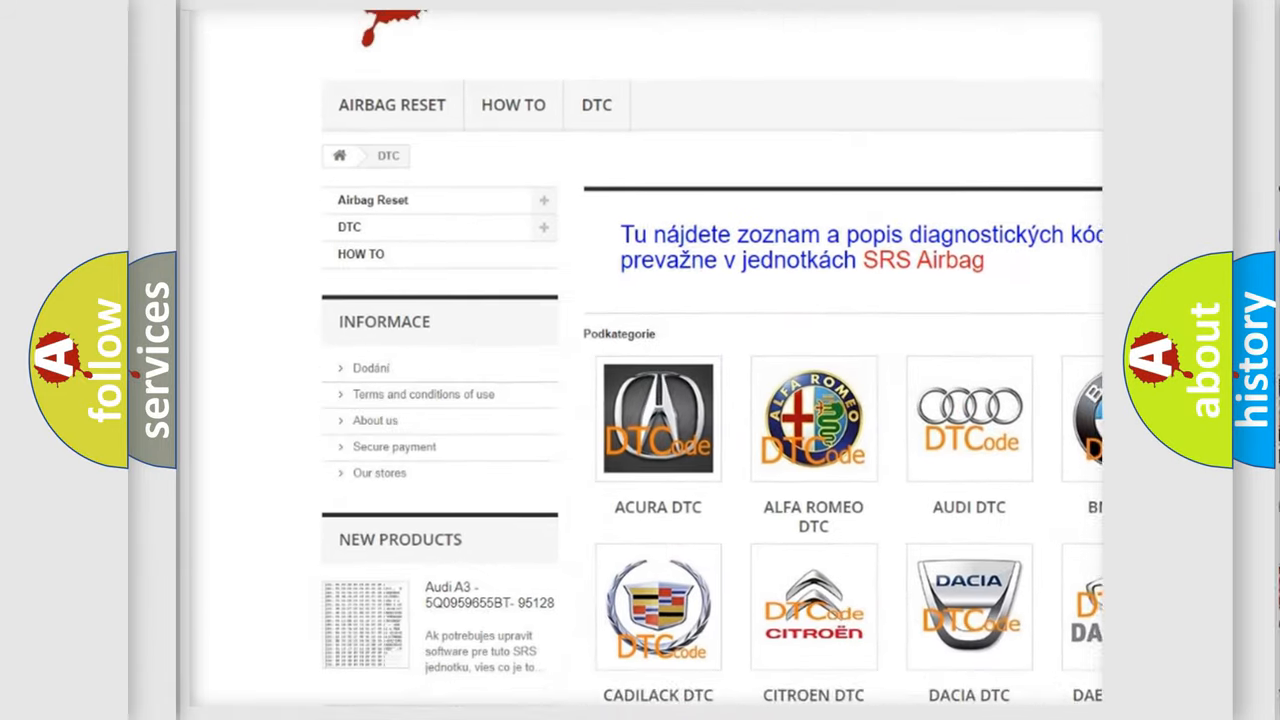
{"action": "scroll", "scroll_direction": "down", "scroll_amount": 3}
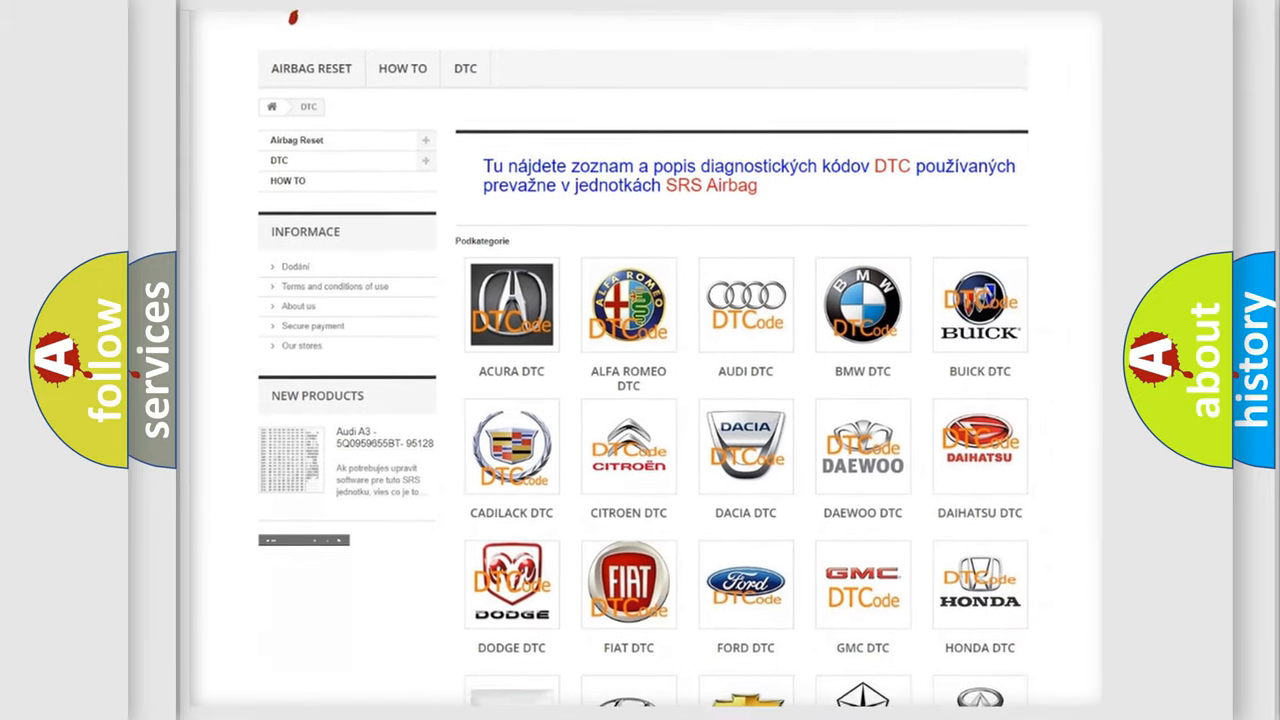
{"action": "scroll", "scroll_direction": "down", "scroll_amount": 3}
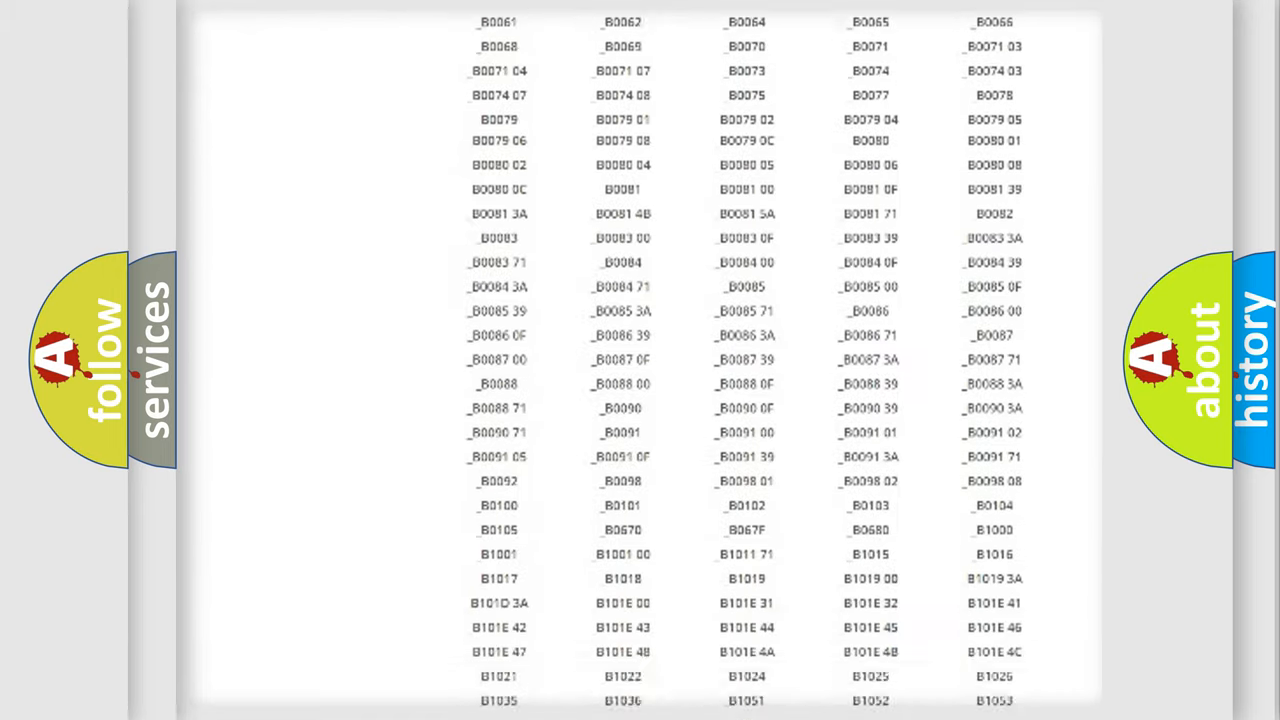
{"action": "scroll", "scroll_direction": "up", "scroll_amount": 3}
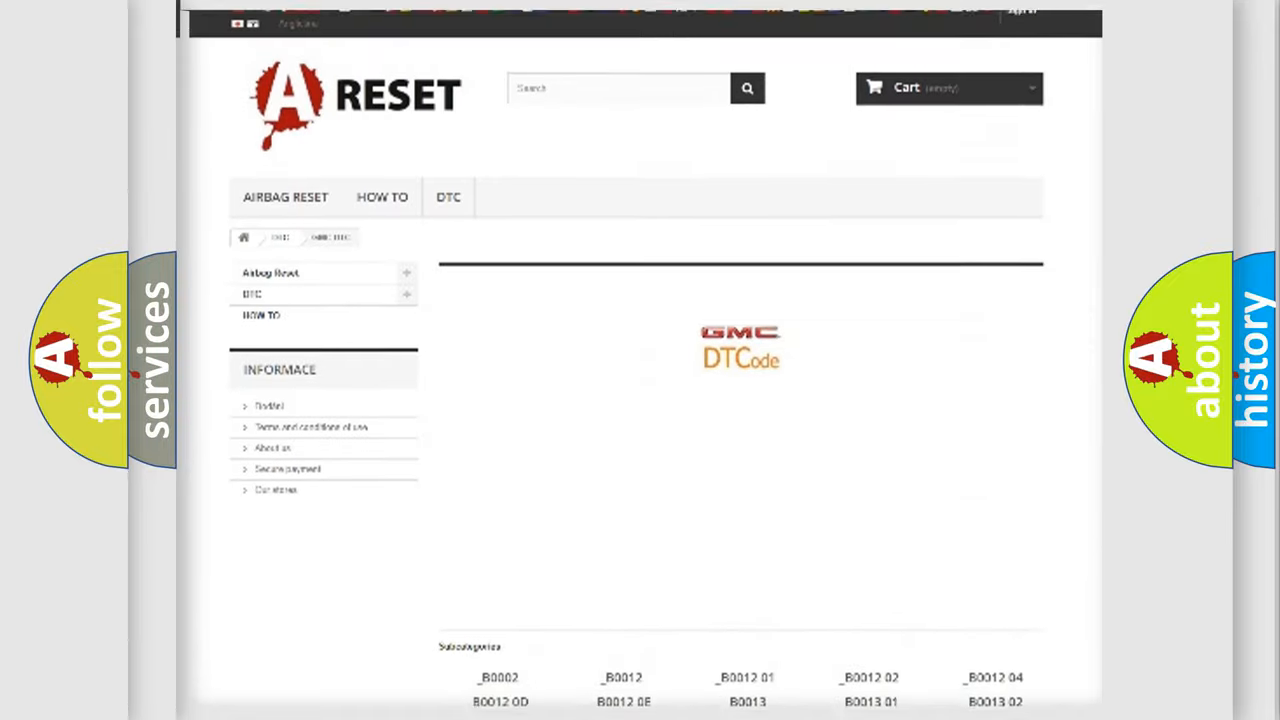